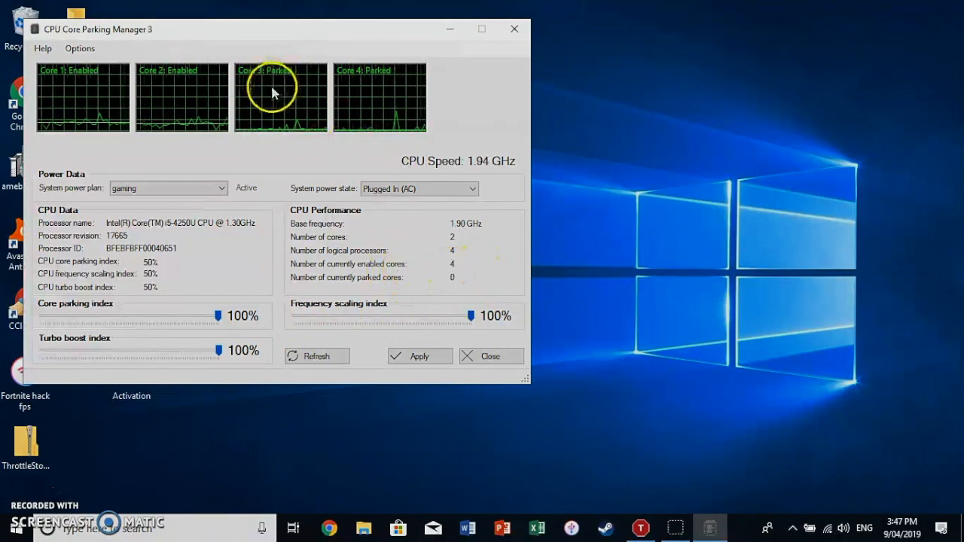
Step: Apply the 100% core parking and frequency scaling settings so all four cores are enabled
click(419, 356)
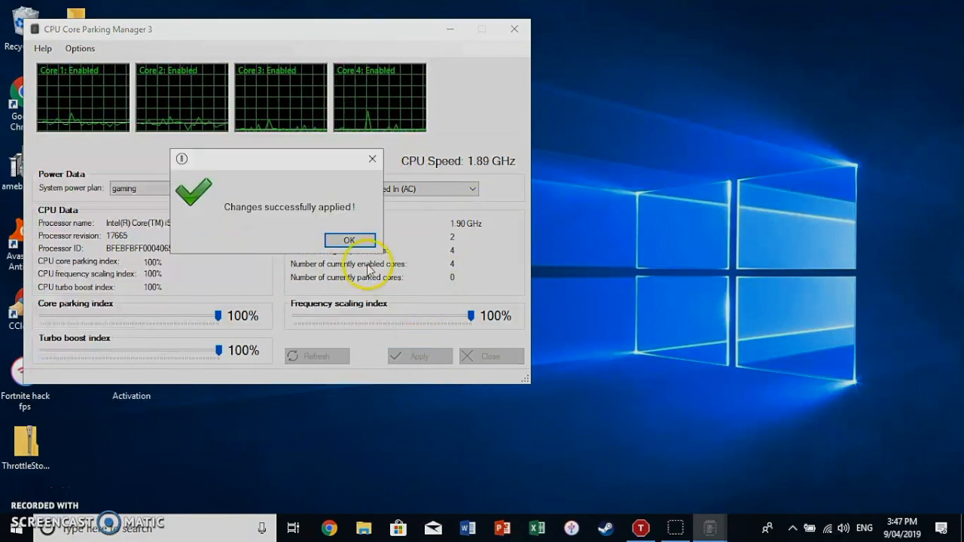